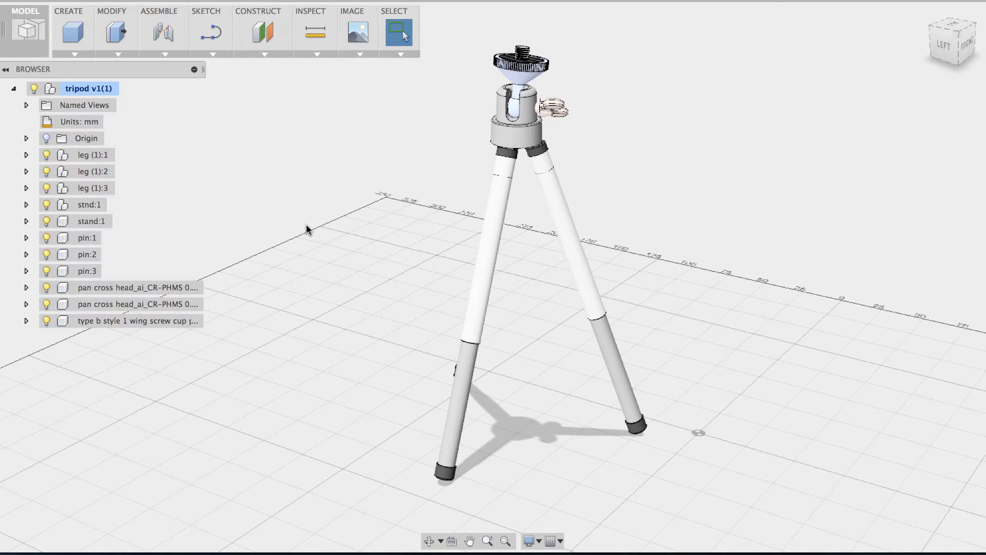
pyautogui.moveTo(279, 213)
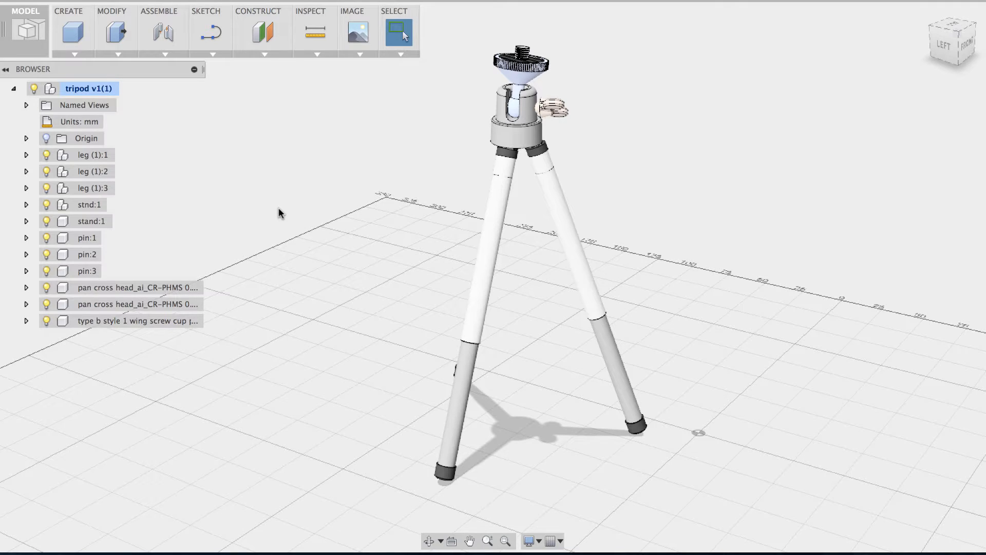
pyautogui.moveTo(309, 208)
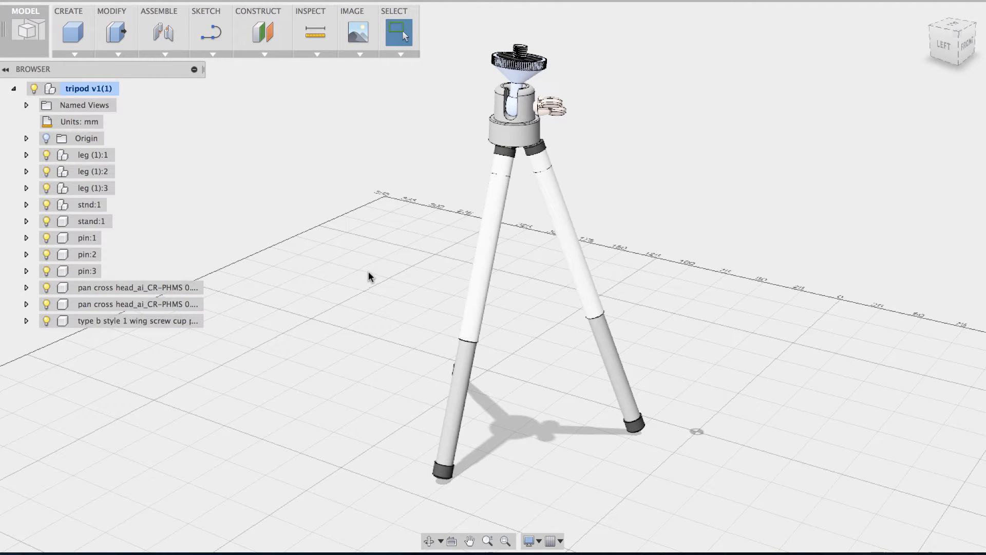
pyautogui.moveTo(350, 271)
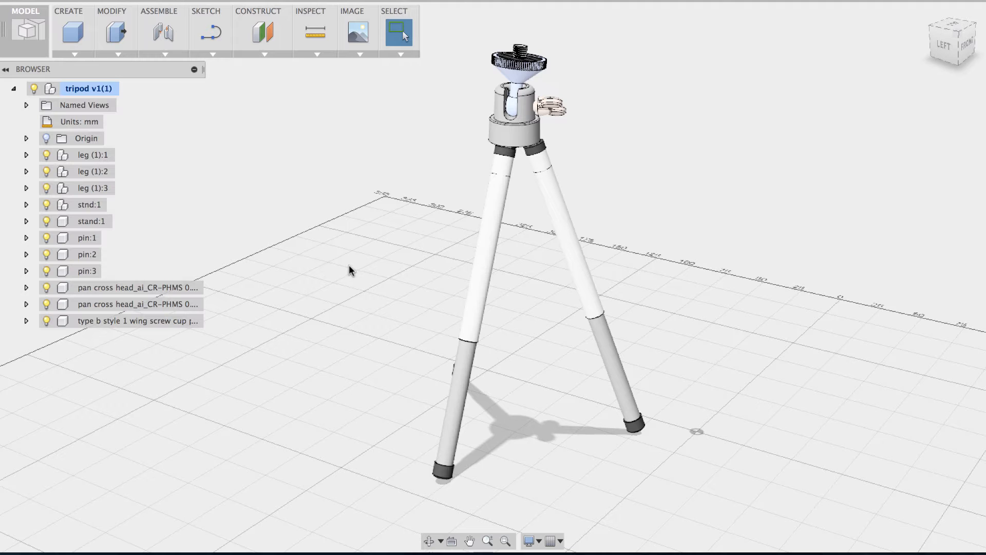
pyautogui.moveTo(367, 265)
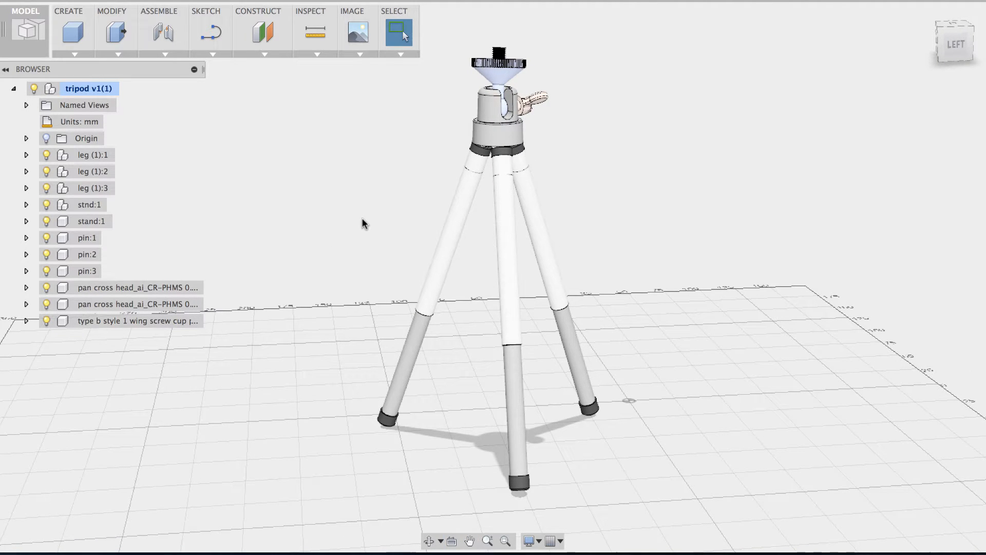
pyautogui.moveTo(325, 205)
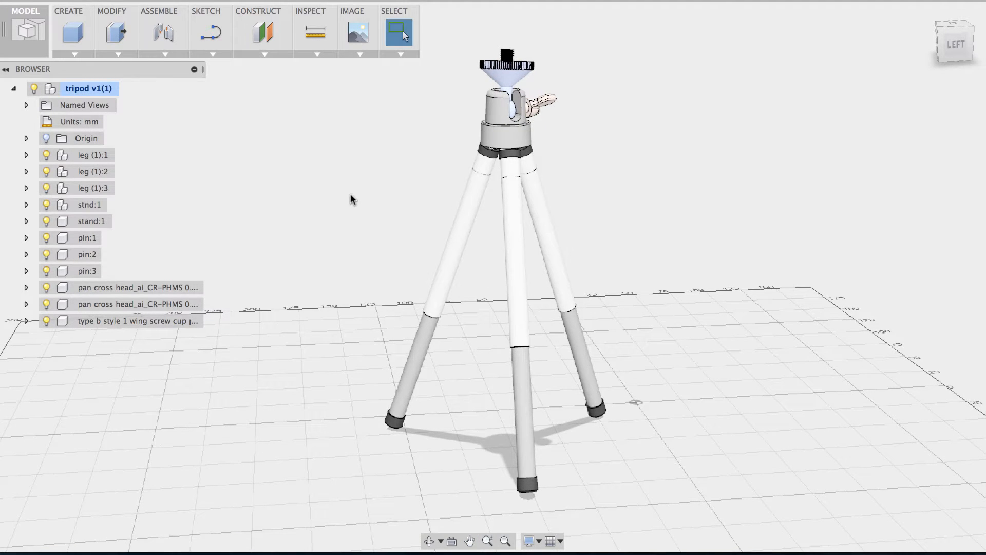
pyautogui.moveTo(338, 197)
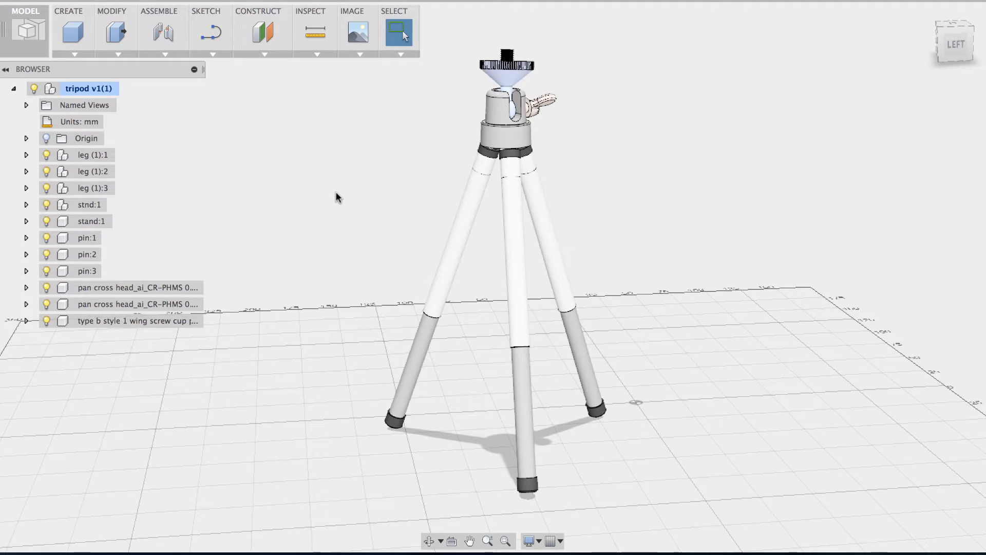
# Step: Select the tripod v1 root and open its menu to capture design history
pyautogui.click(89, 89)
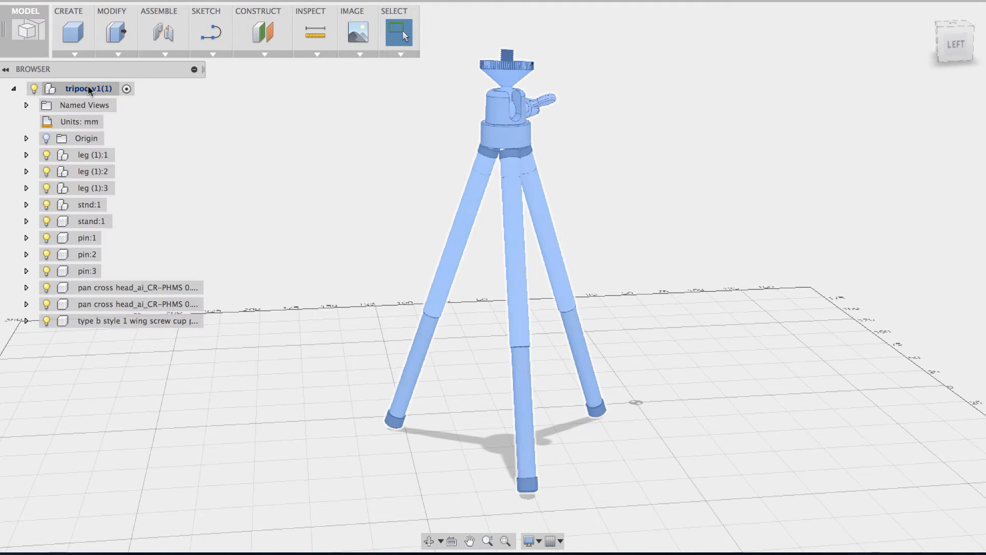
pyautogui.rightClick(90, 88)
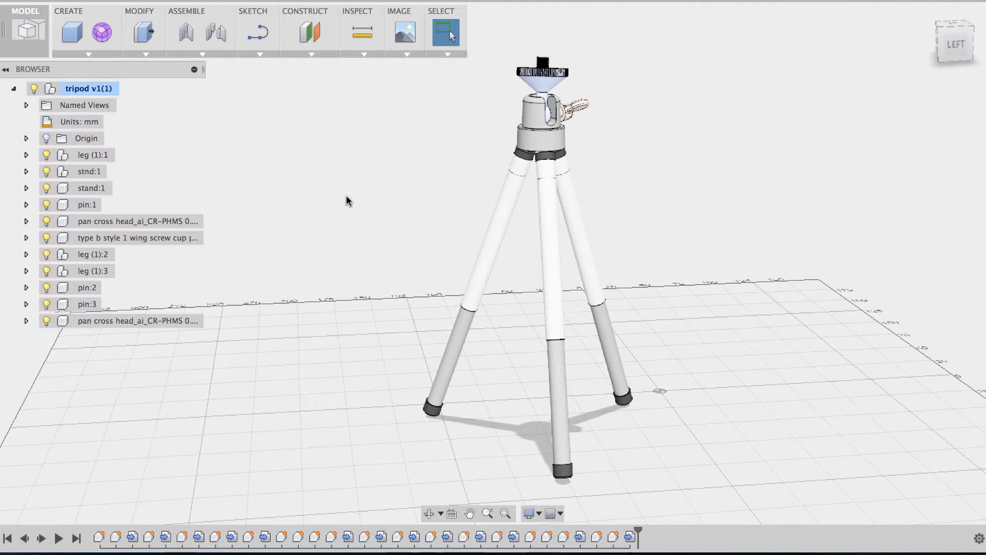
pyautogui.moveTo(253, 101)
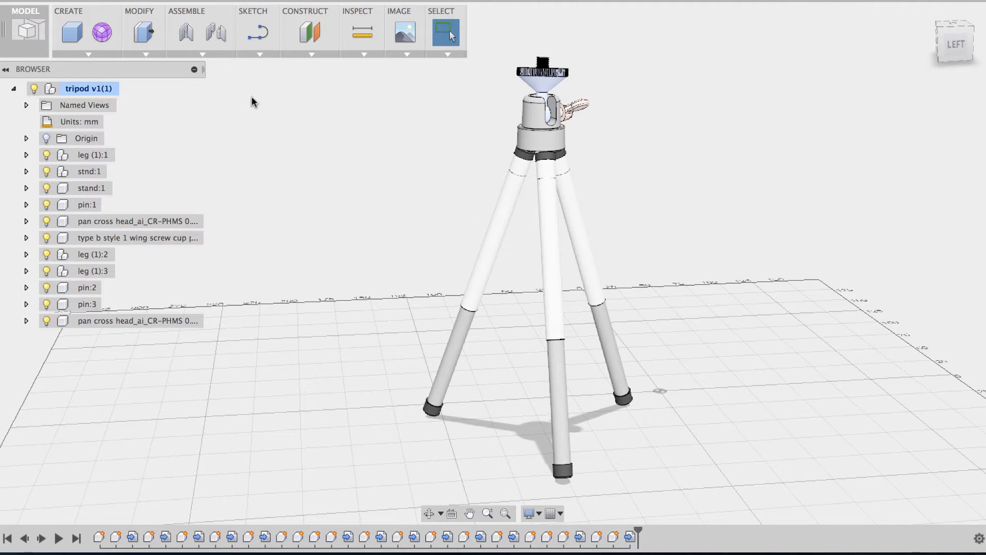
pyautogui.moveTo(237, 82)
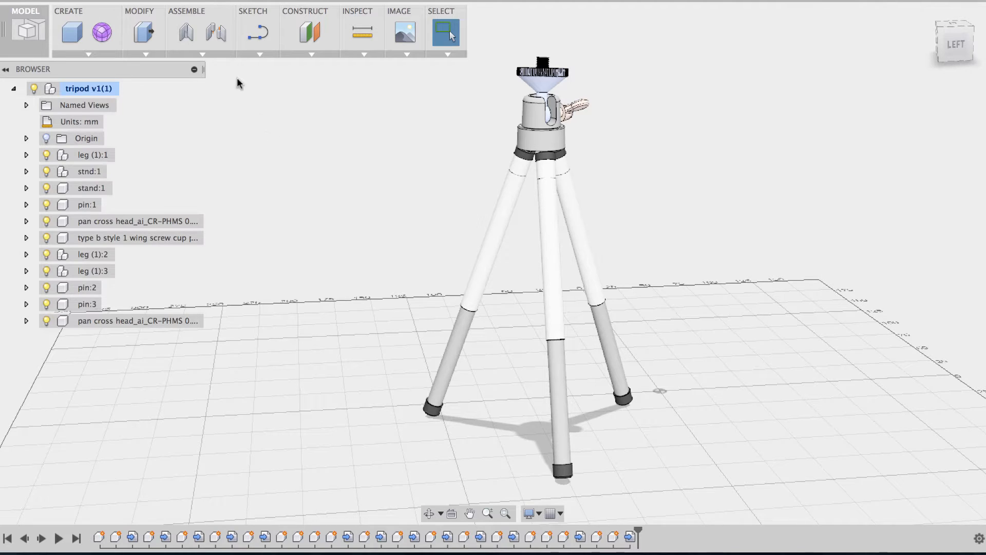
pyautogui.moveTo(197, 40)
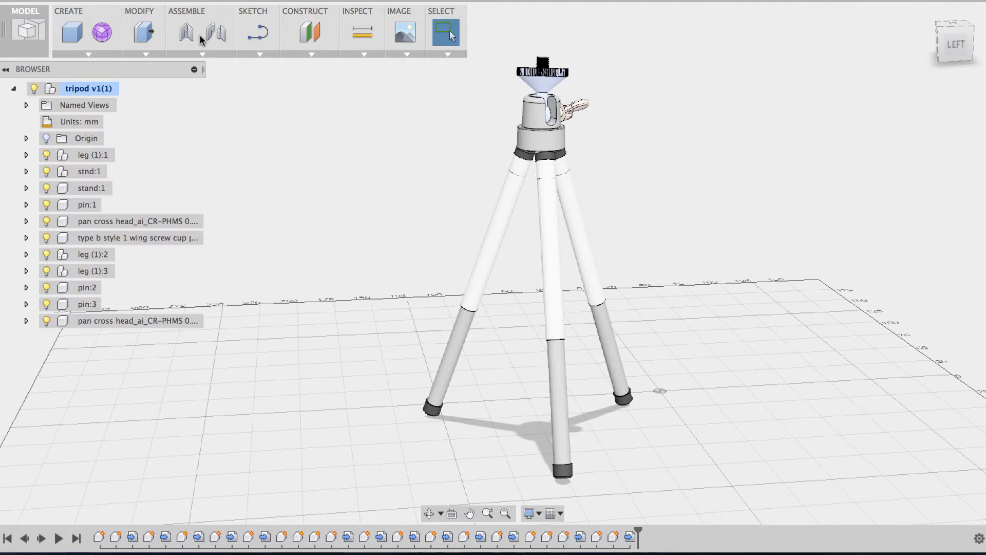
pyautogui.moveTo(210, 34)
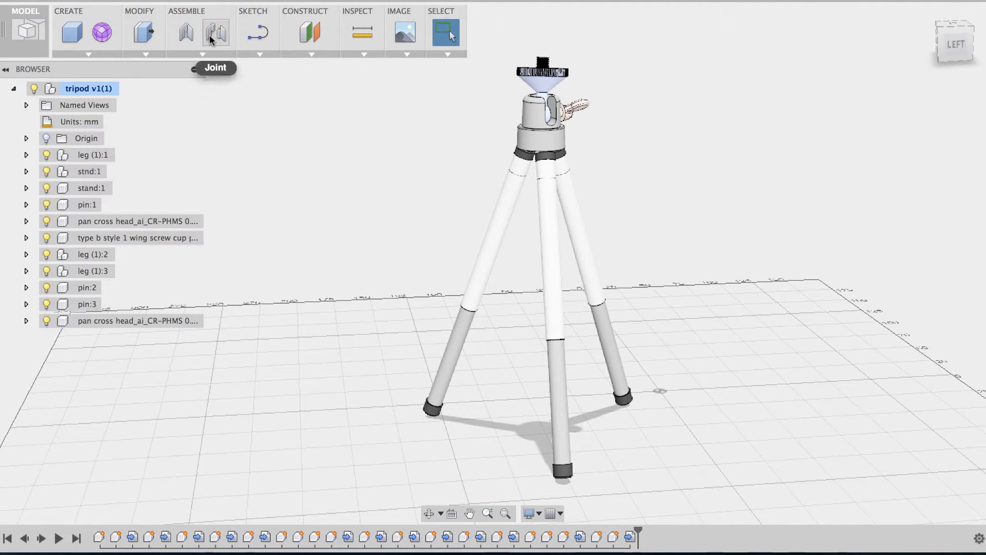
pyautogui.moveTo(190, 37)
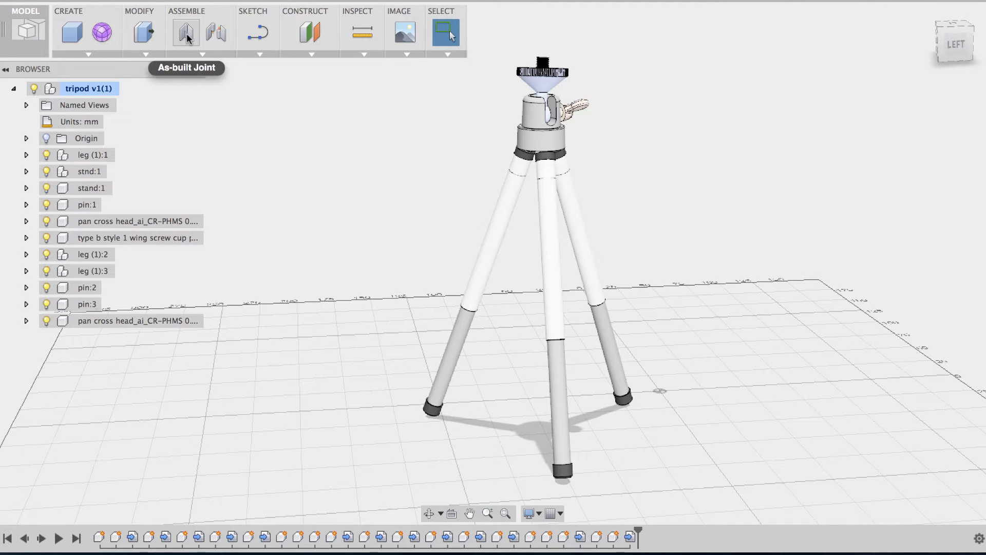
pyautogui.moveTo(186, 32)
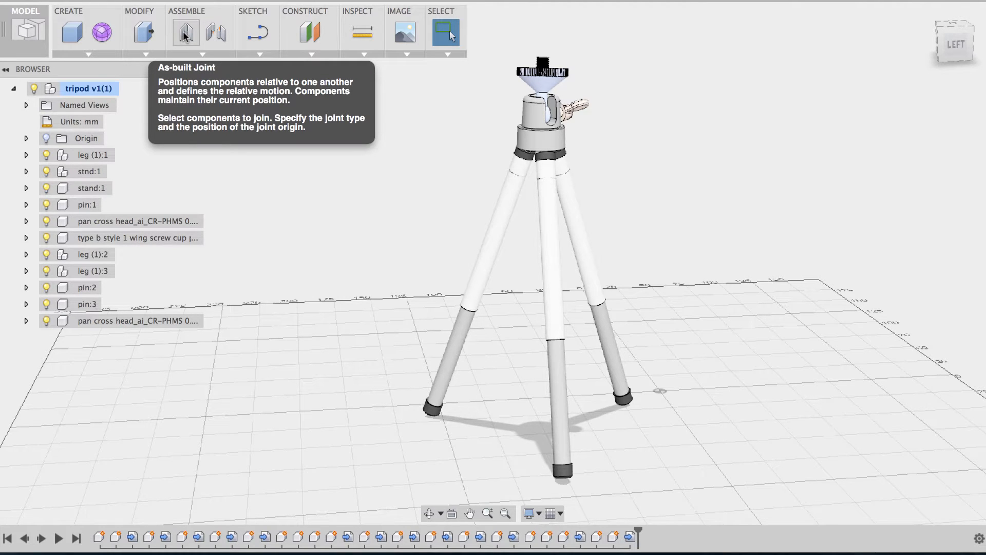
# Step: Start a rigid as-built joint, picking the front leg's foot cap as a component
pyautogui.click(186, 31)
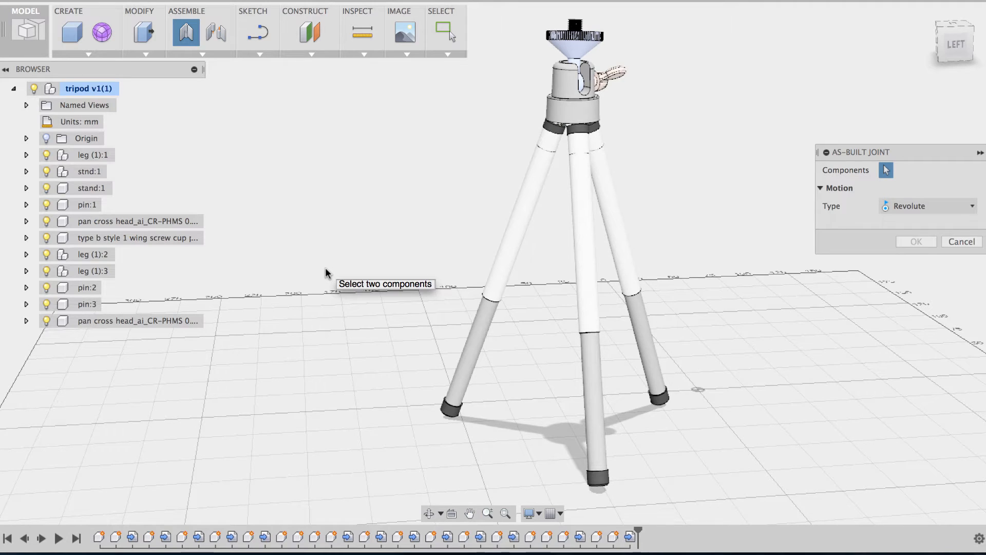
pyautogui.moveTo(337, 272)
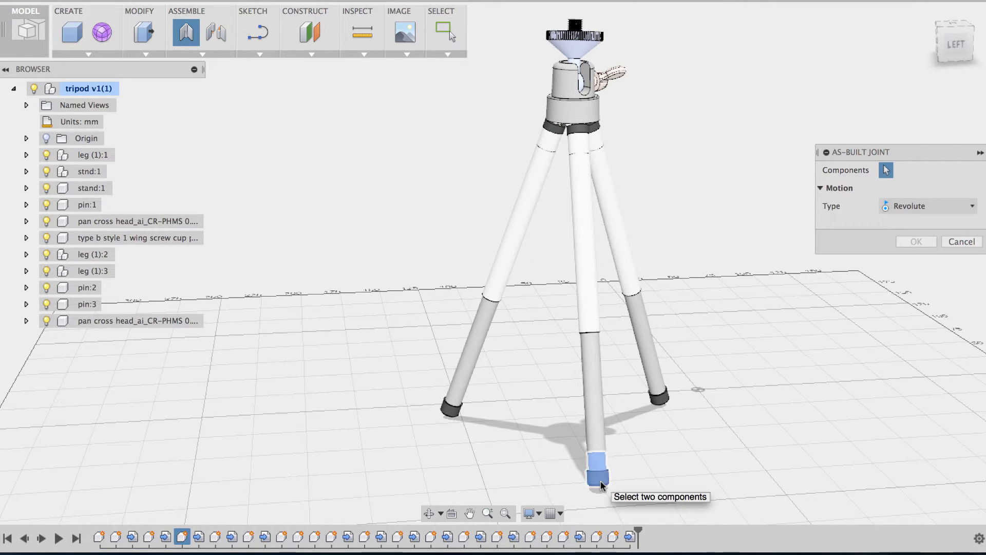
pyautogui.click(596, 470)
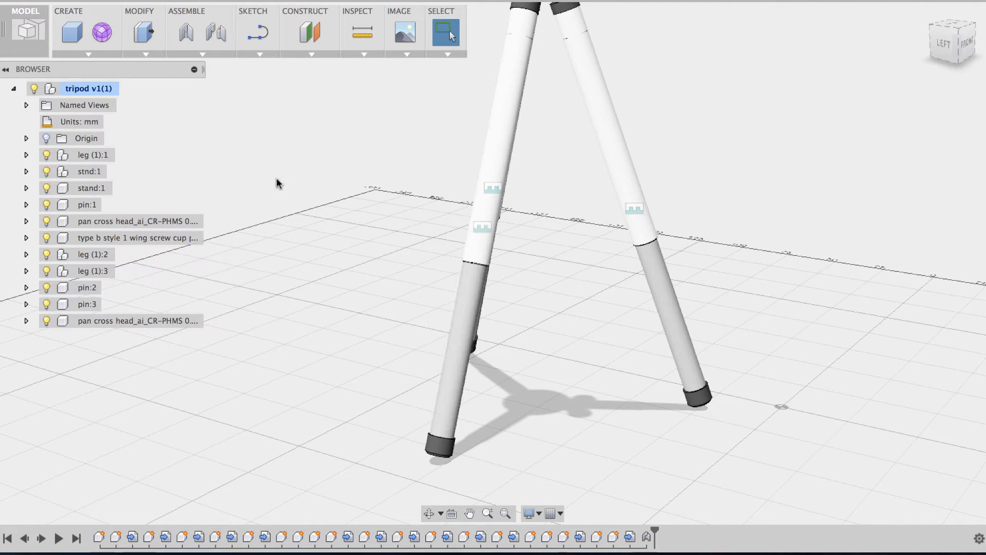
# Step: Create a Z-axis slider as-built joint between the upper and lower leg tubes
pyautogui.click(185, 32)
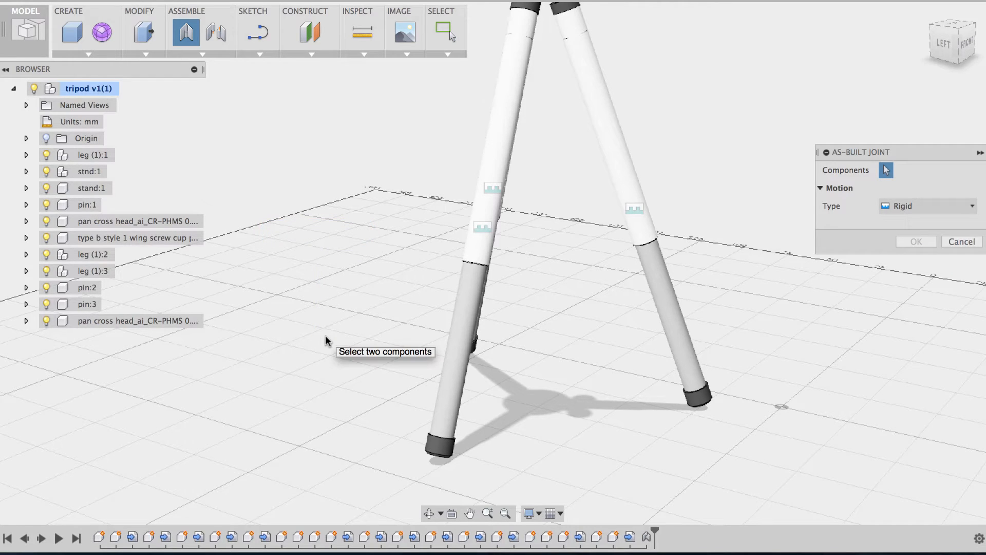
pyautogui.rightClick(327, 341)
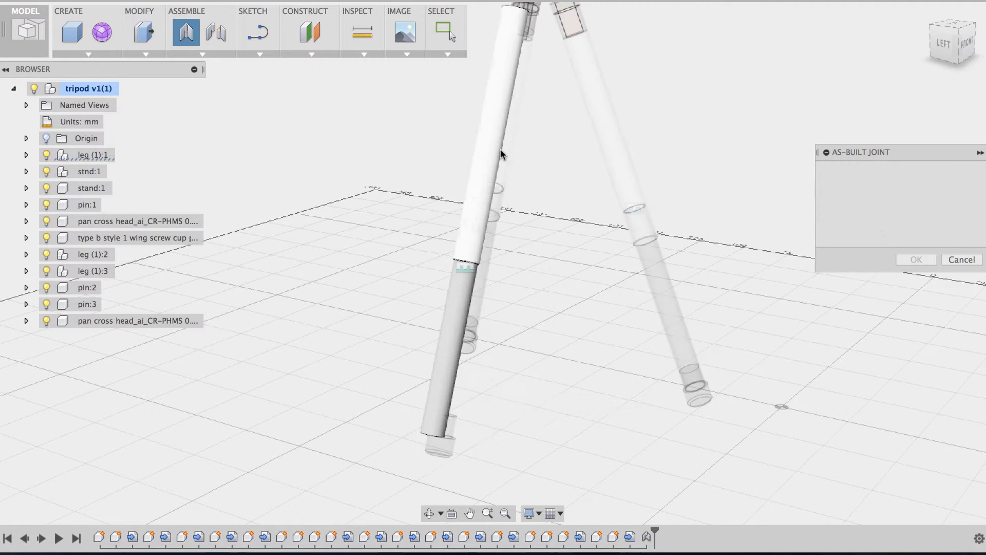
pyautogui.click(929, 206)
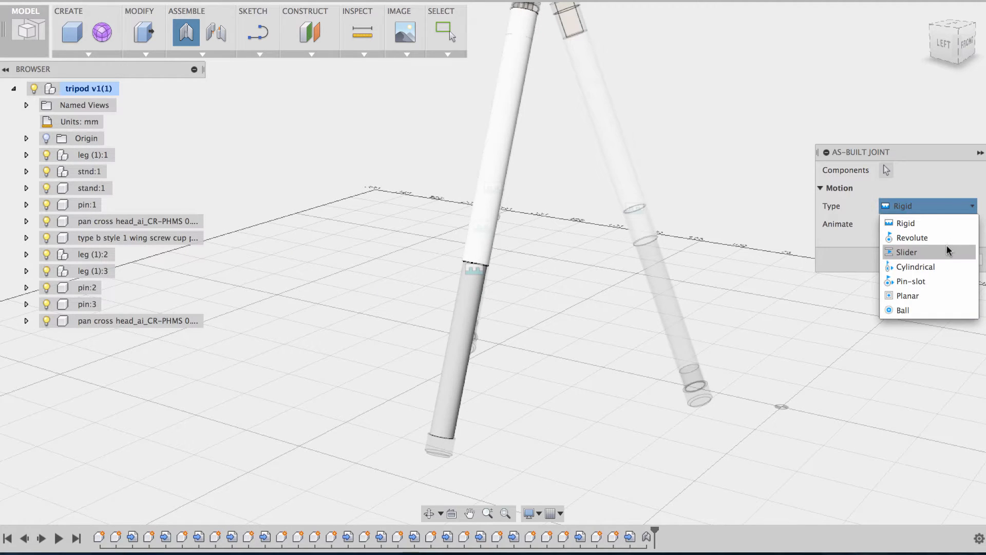
pyautogui.click(907, 252)
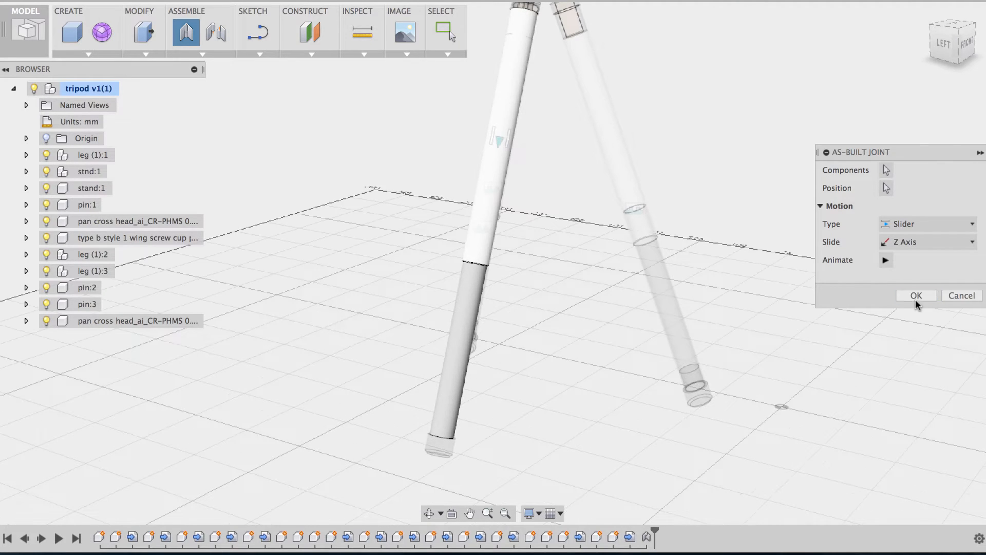
pyautogui.click(916, 295)
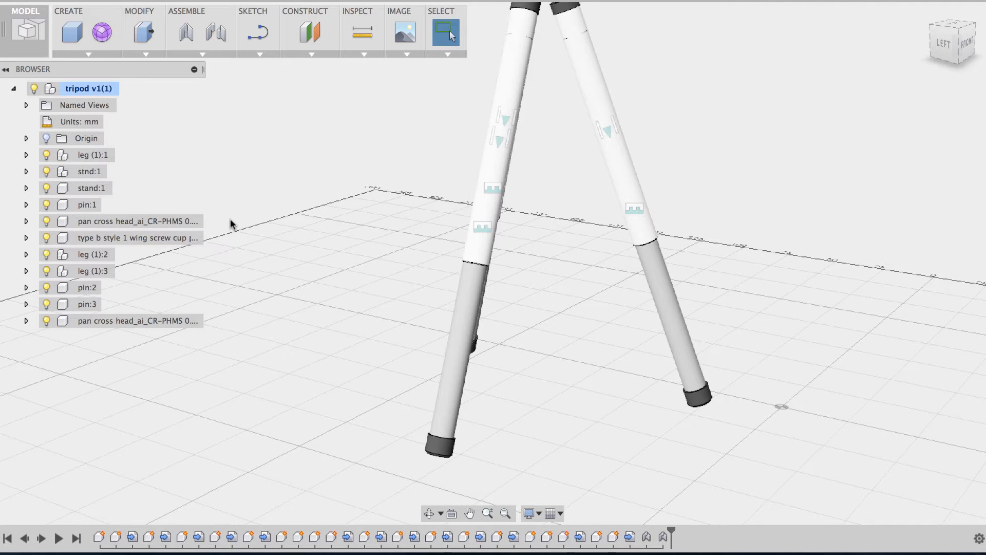
pyautogui.moveTo(246, 164)
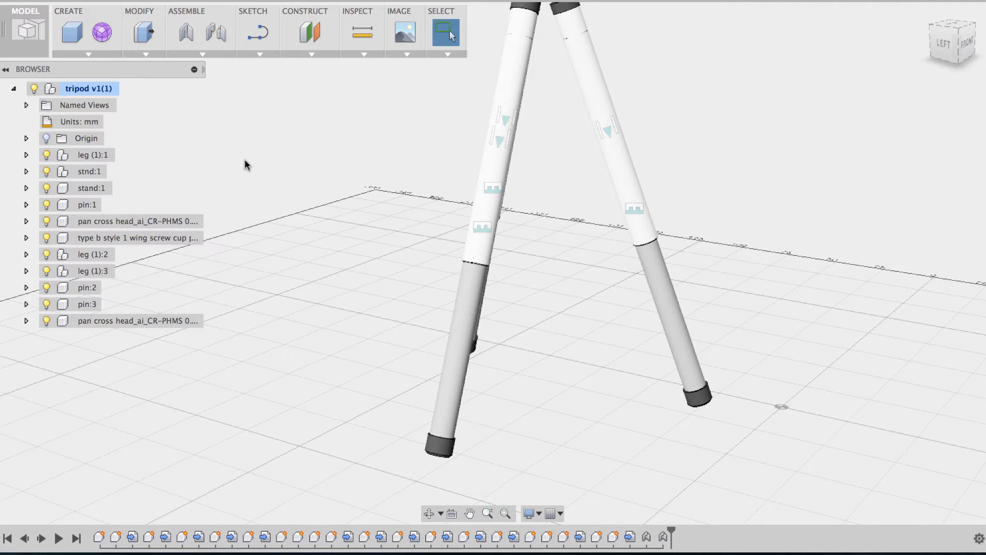
pyautogui.moveTo(507, 136)
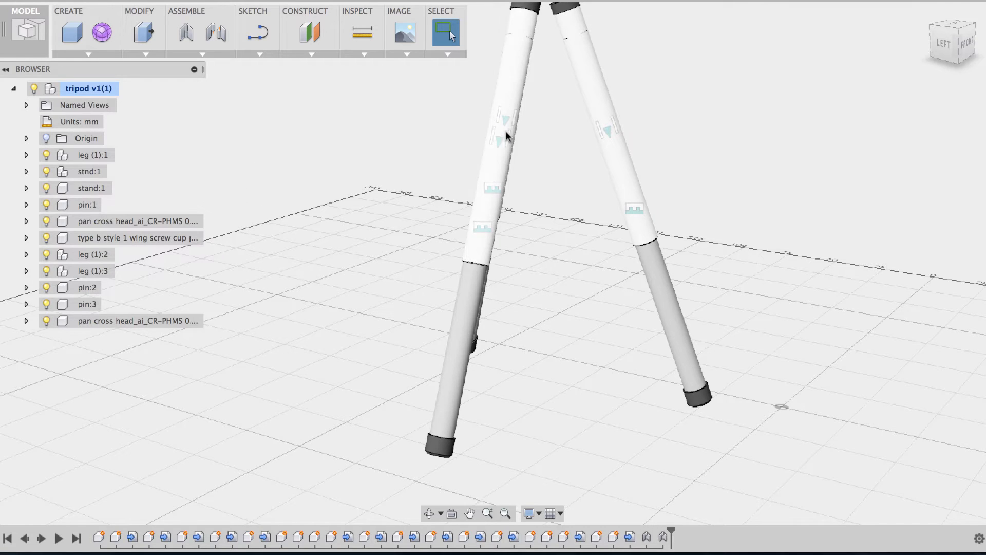
pyautogui.moveTo(45, 169)
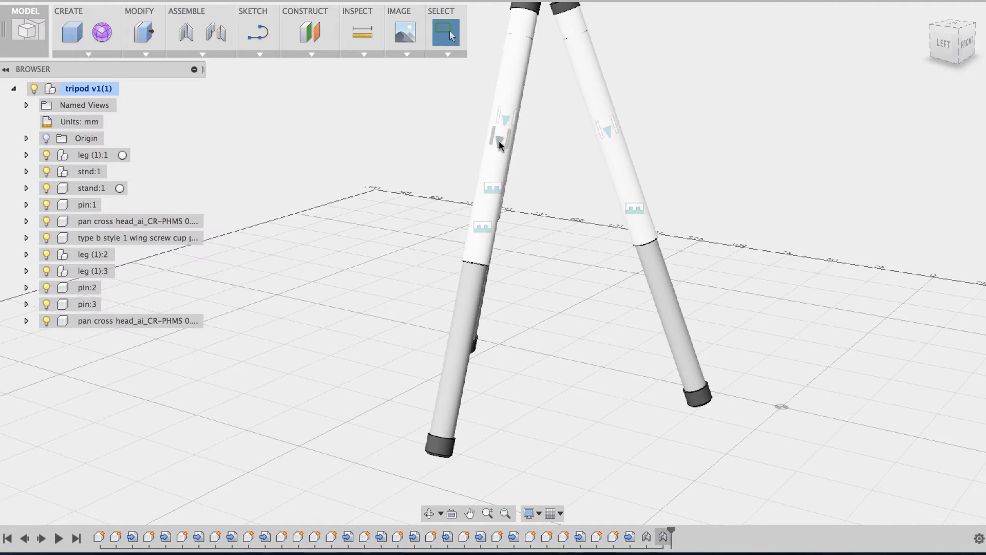
# Step: Add a minimum travel limit to the slider joint and confirm the leg–stand joint
pyautogui.rightClick(500, 147)
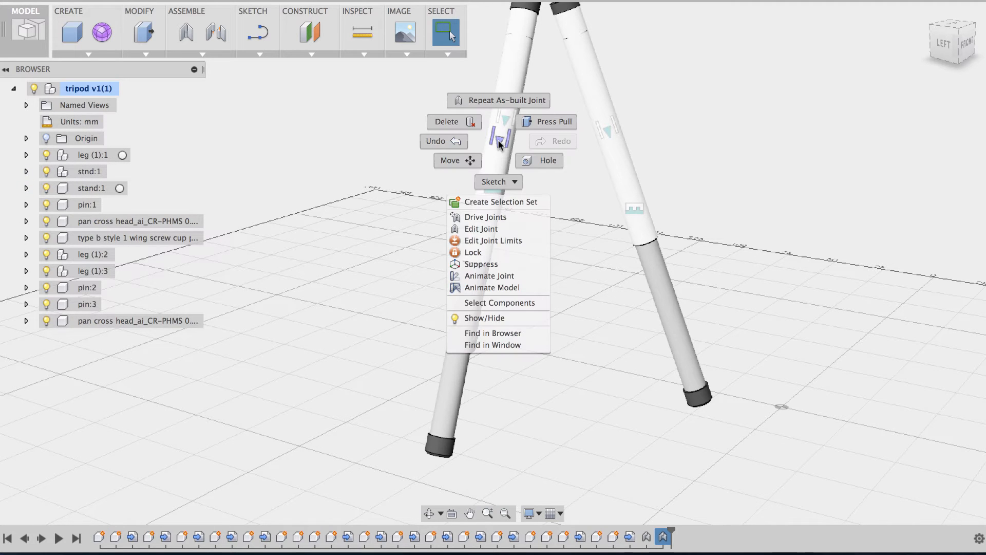
pyautogui.moveTo(481, 228)
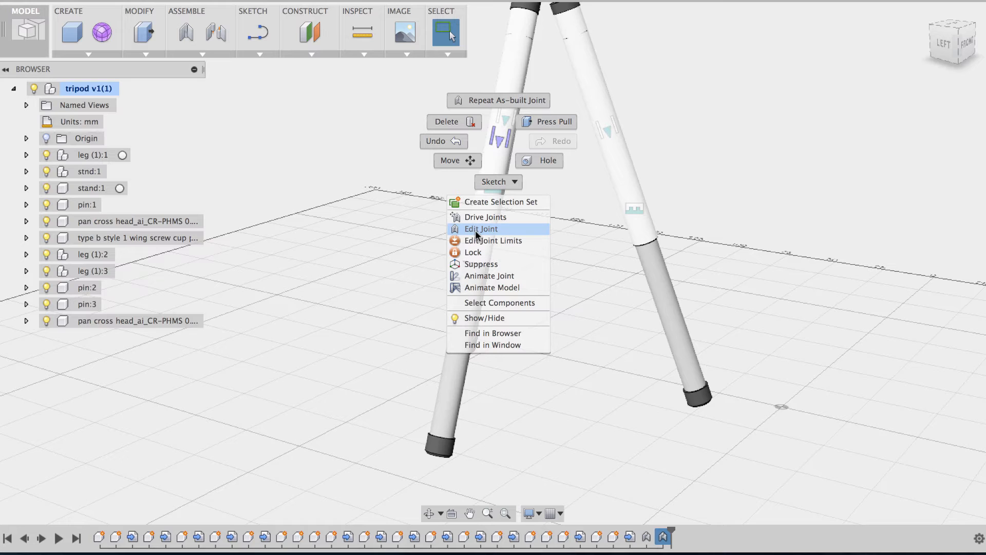
pyautogui.click(492, 240)
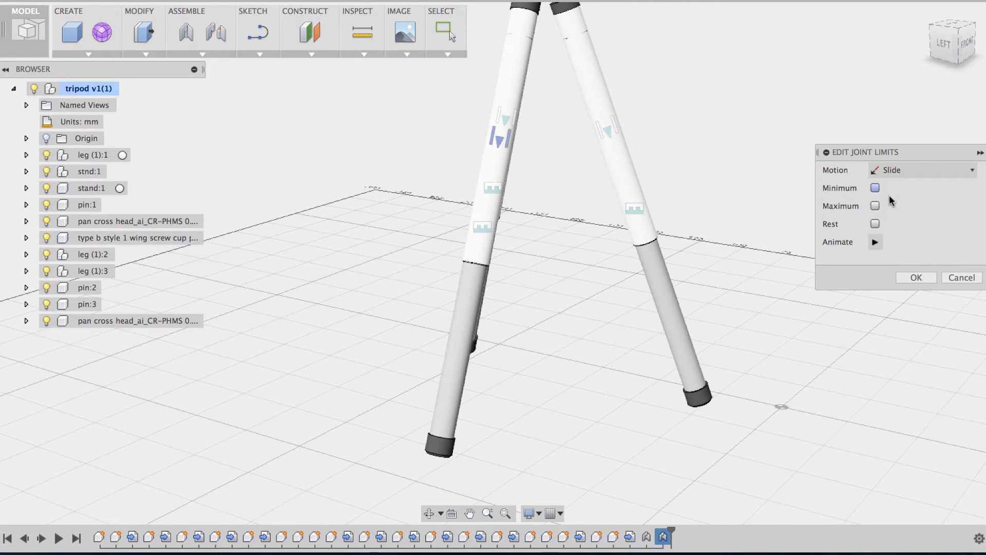
pyautogui.click(875, 188)
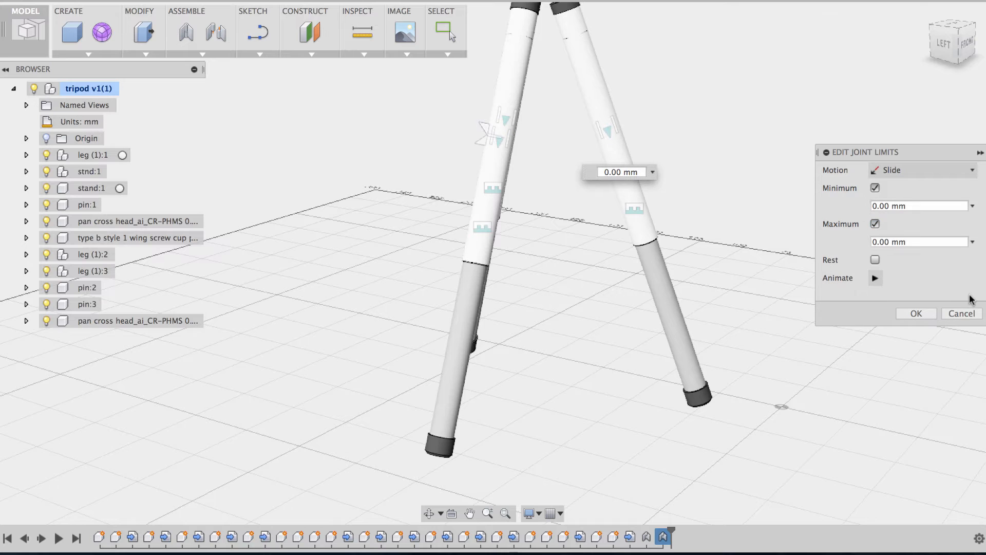
pyautogui.click(916, 314)
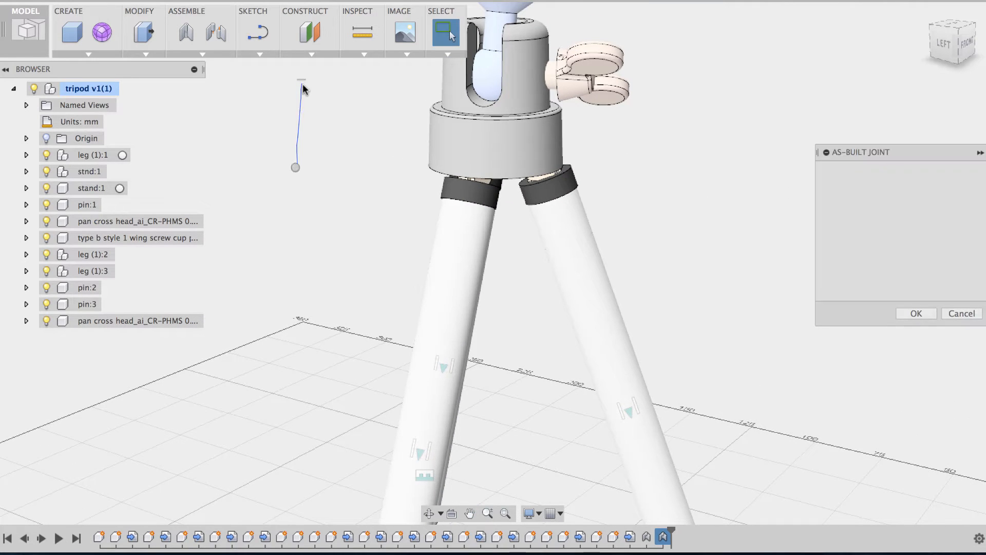
pyautogui.click(463, 251)
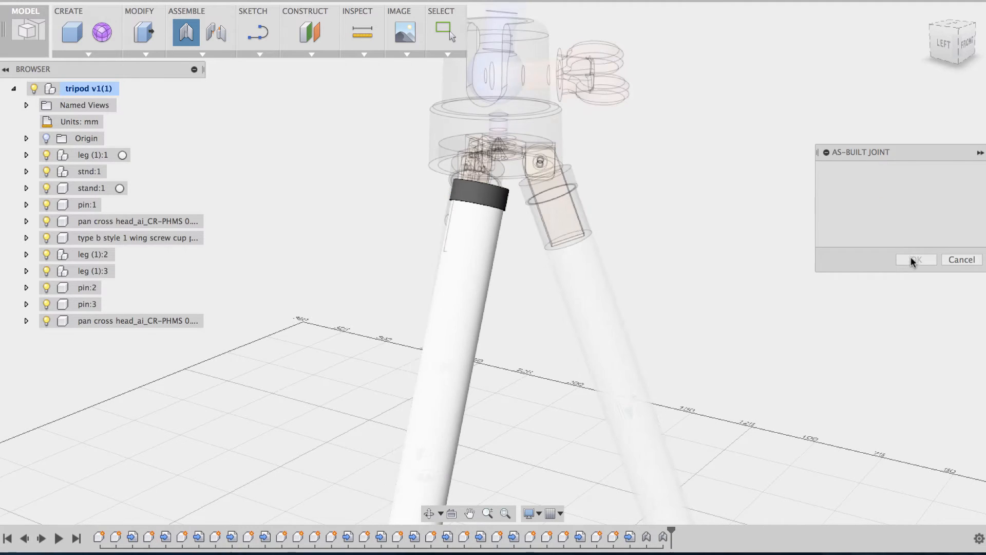
pyautogui.click(916, 259)
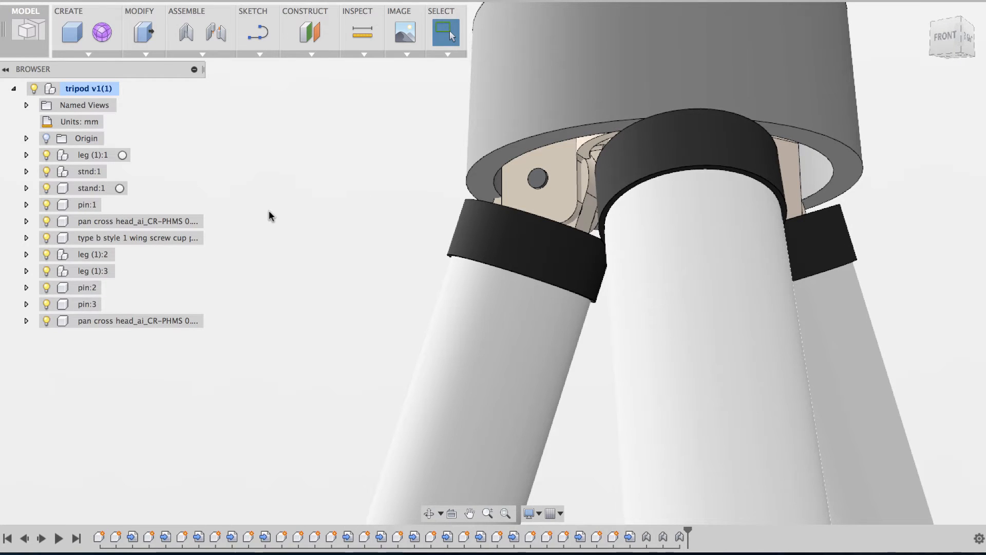
pyautogui.moveTo(381, 318)
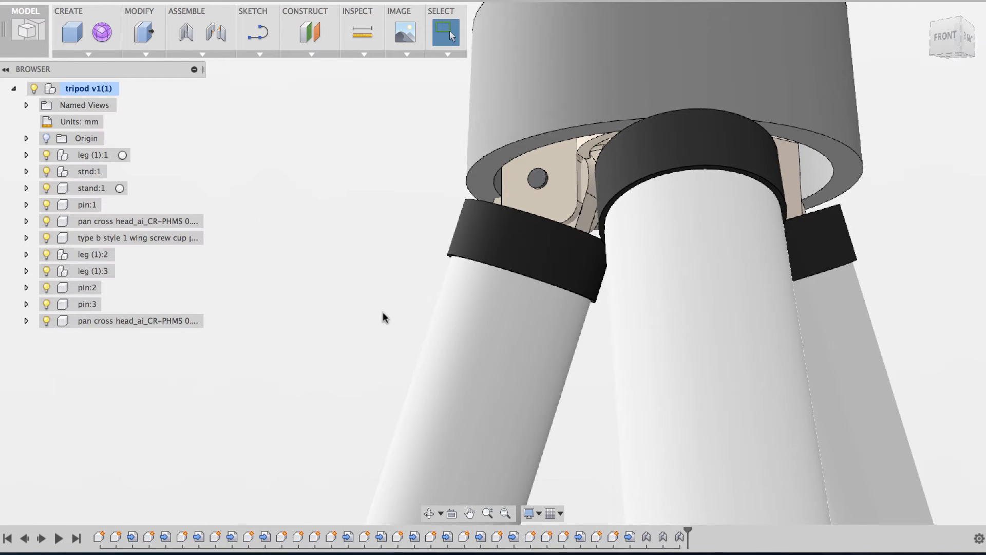
# Step: Hinge the leg to the stand with a revolute as-built joint about Z
pyautogui.click(184, 31)
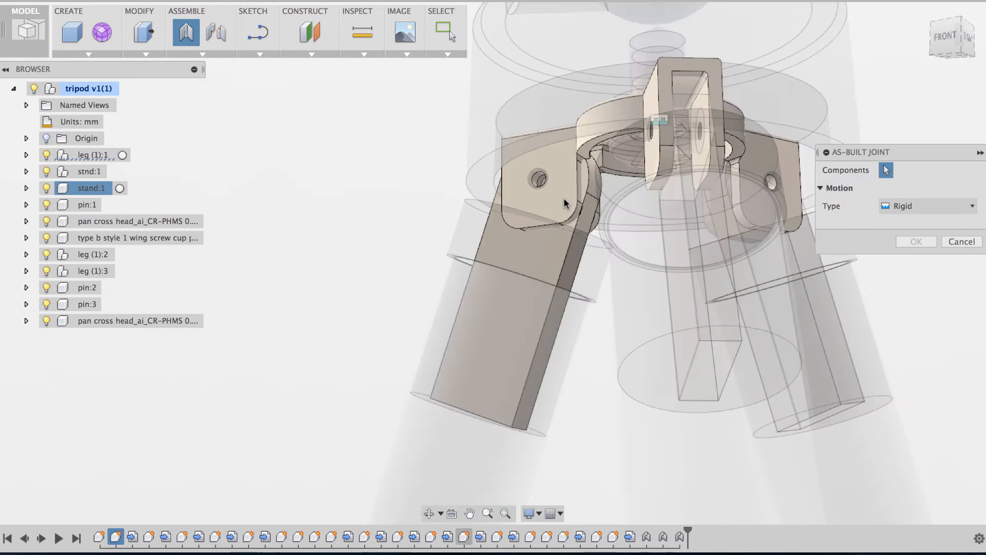
pyautogui.click(928, 206)
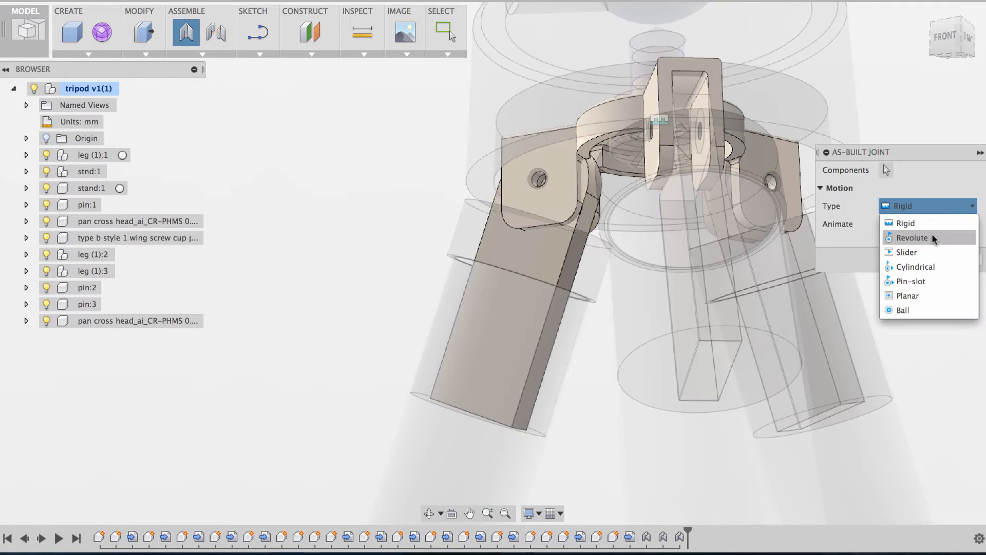
pyautogui.click(911, 238)
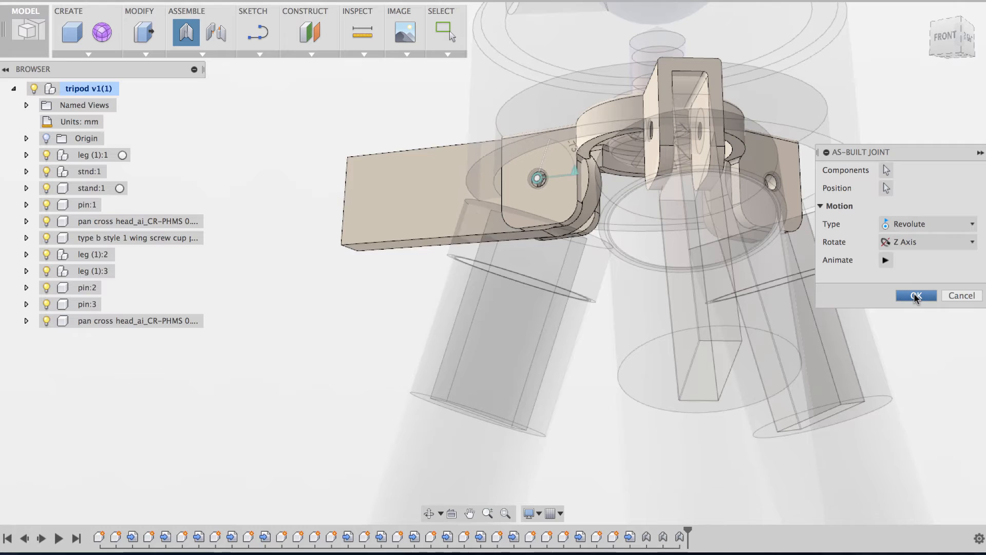
pyautogui.click(915, 296)
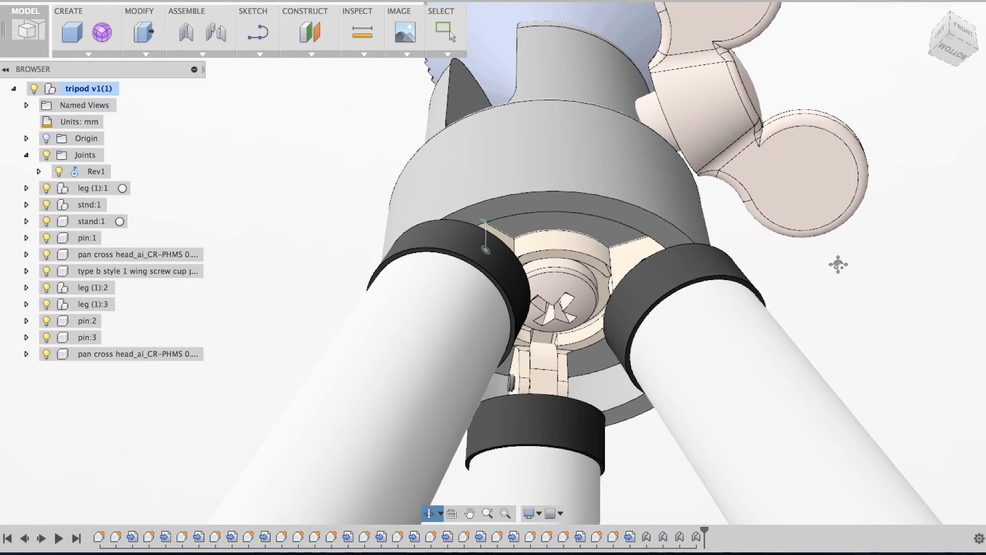
# Step: Add revolute joint Rev2 so the hub spins about the central screw
pyautogui.click(443, 29)
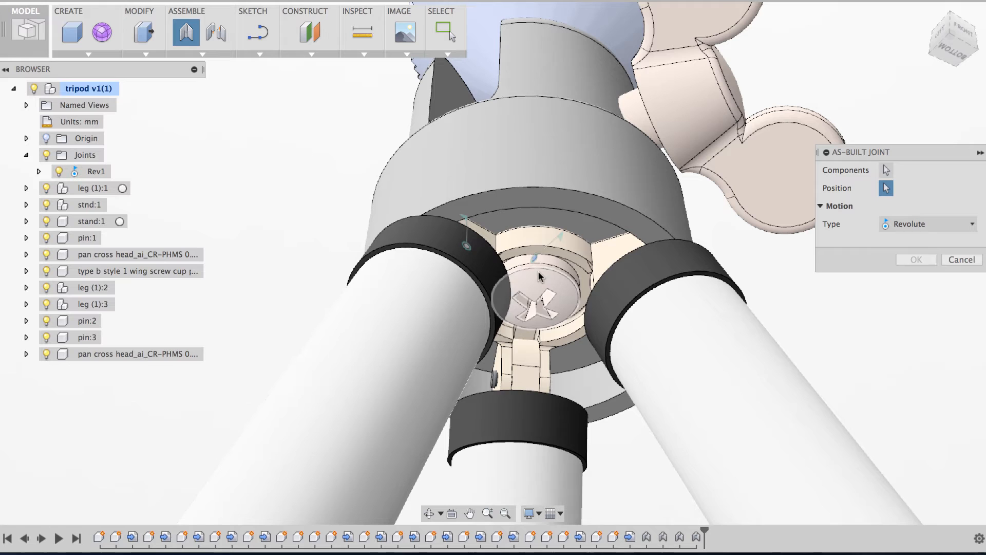
pyautogui.moveTo(541, 244)
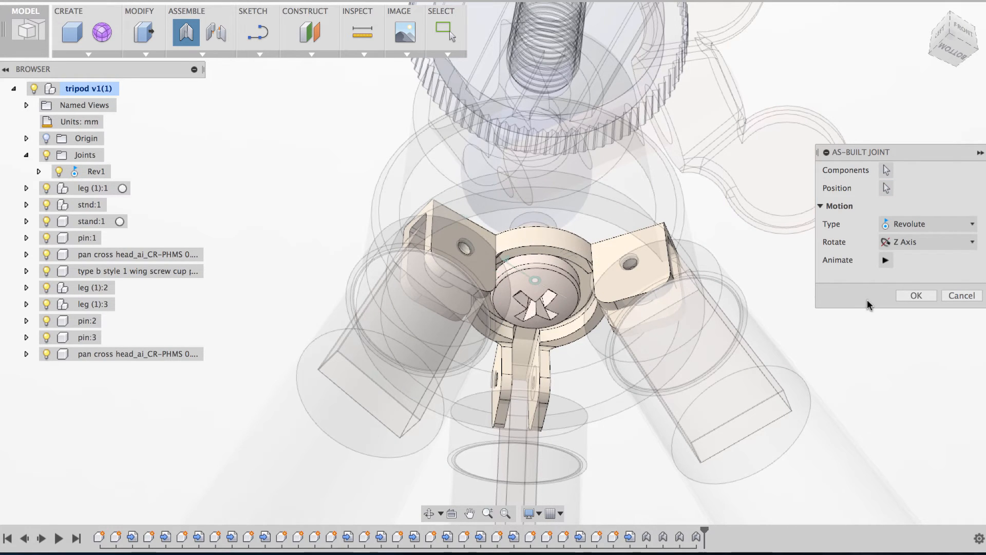
pyautogui.click(921, 295)
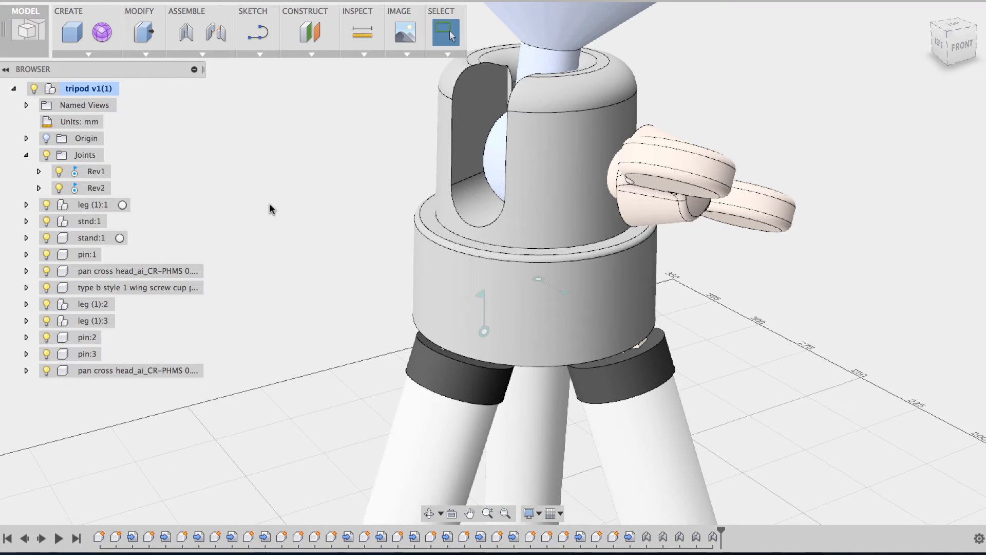
pyautogui.click(184, 31)
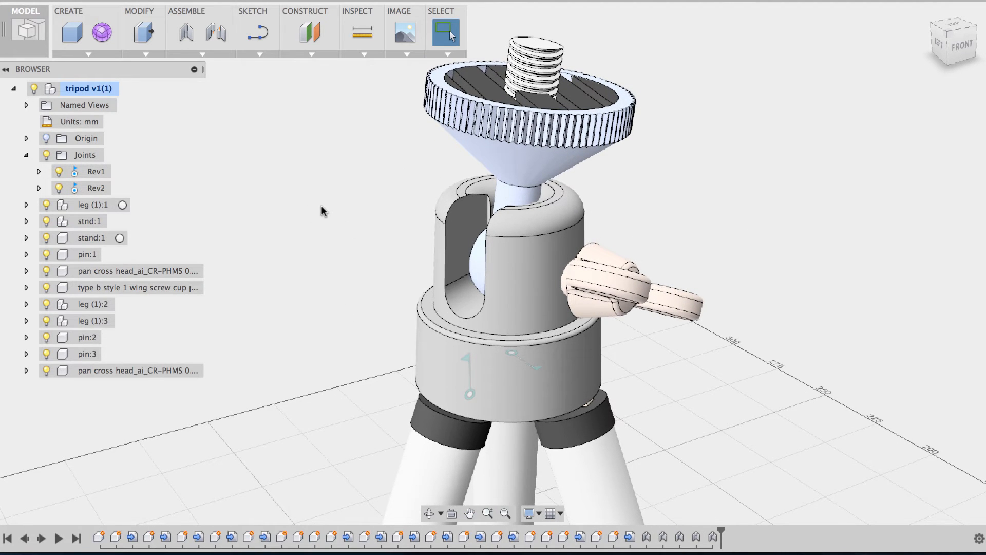
pyautogui.moveTo(334, 245)
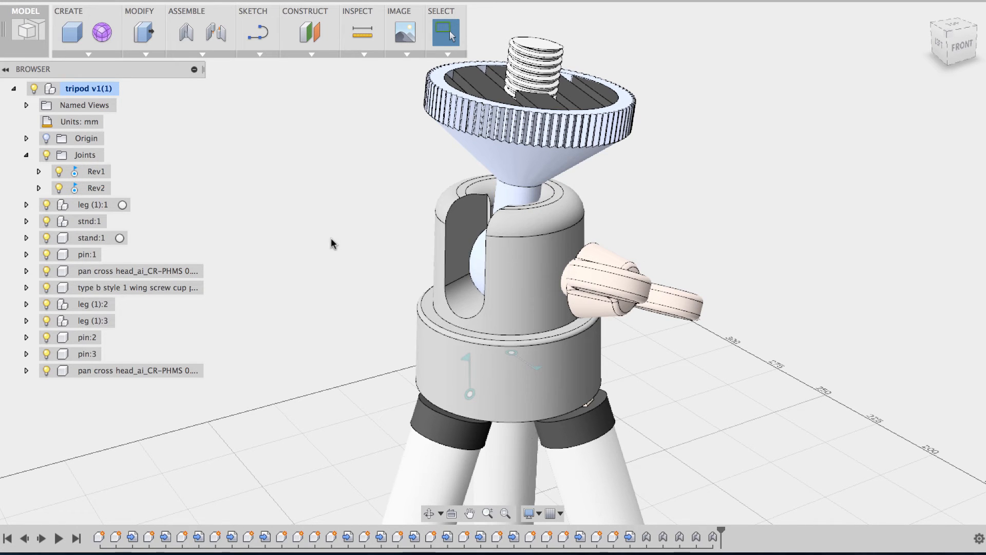
# Step: Join the camera mount to the head with a ball as-built joint
pyautogui.click(185, 32)
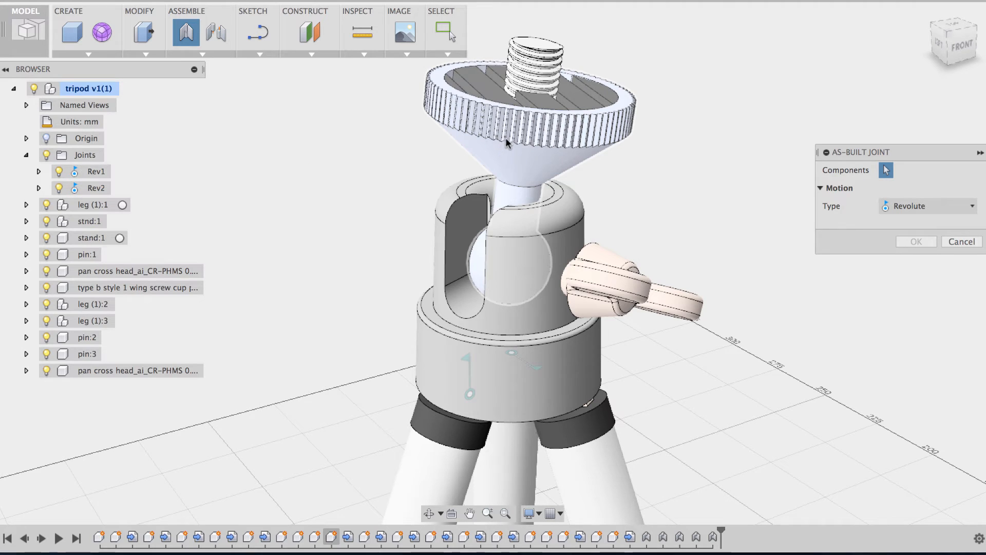
pyautogui.click(509, 144)
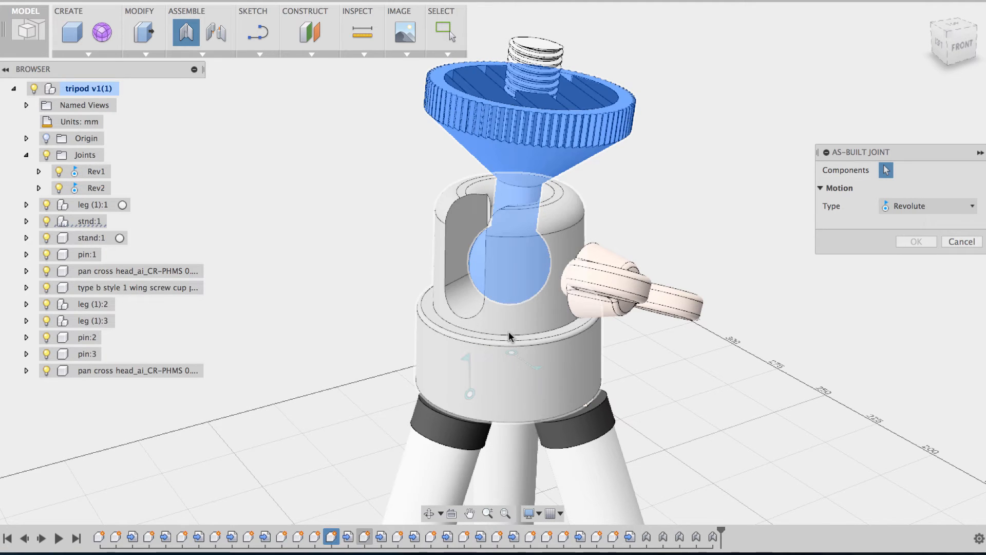
pyautogui.click(928, 224)
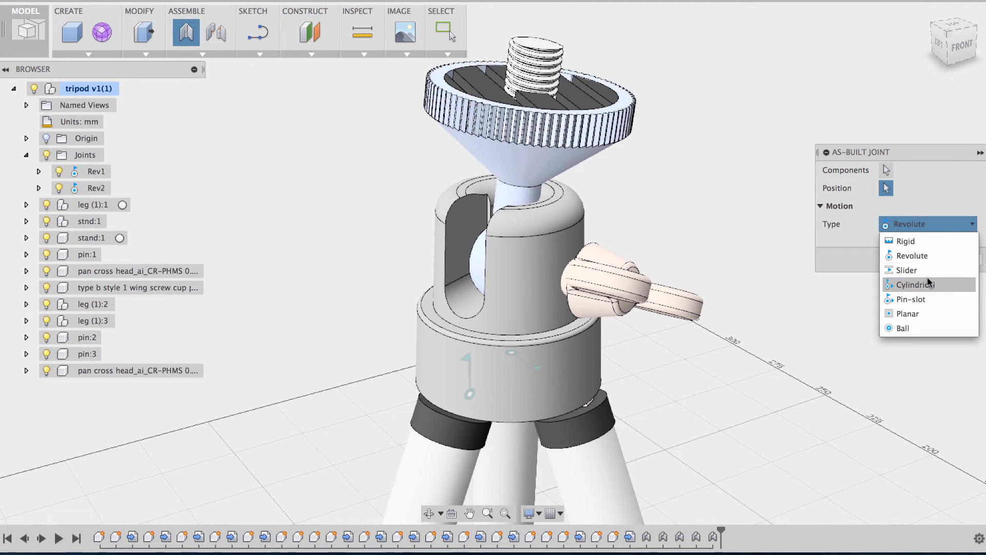
pyautogui.click(903, 327)
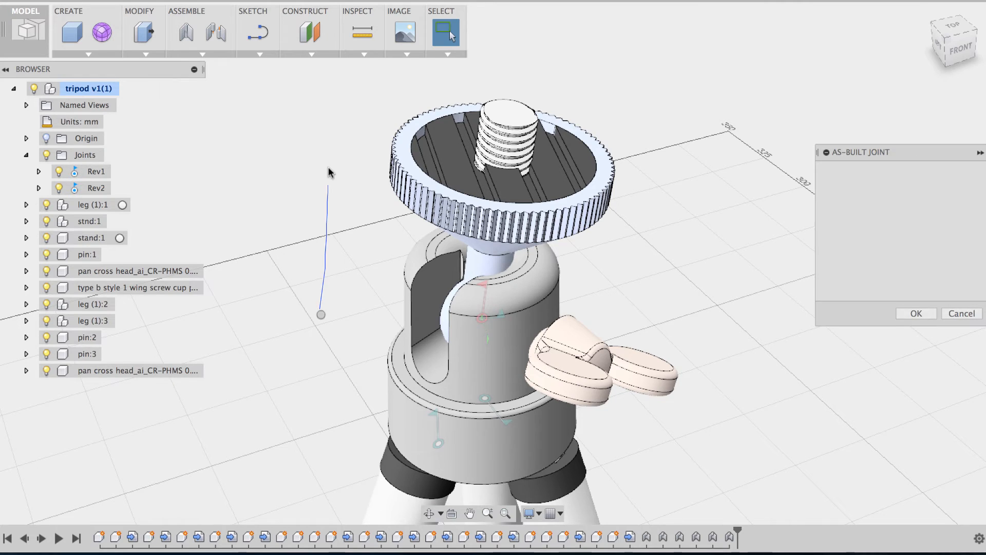
pyautogui.click(450, 166)
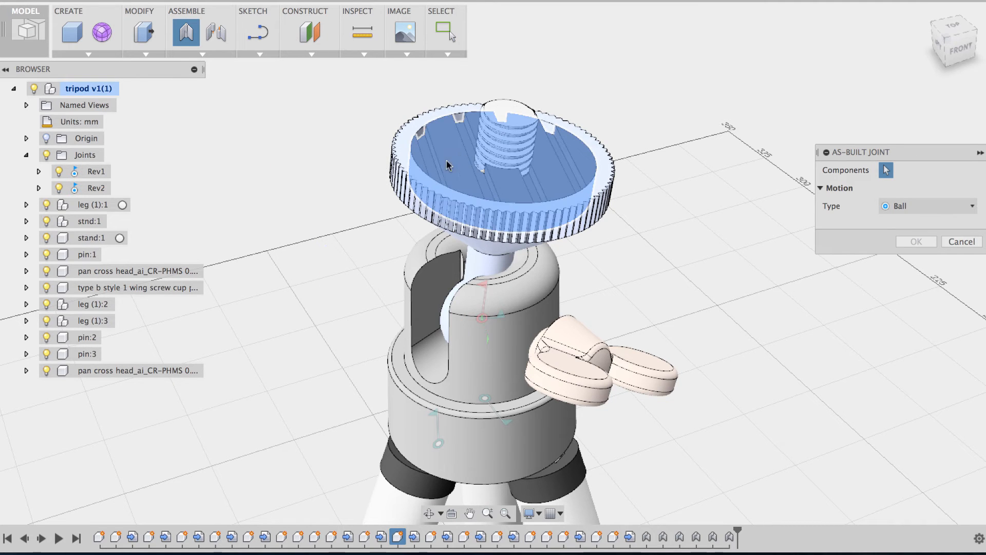
# Step: Fix the mount plate, shaft and screw with two rigid as-built joints
pyautogui.click(928, 224)
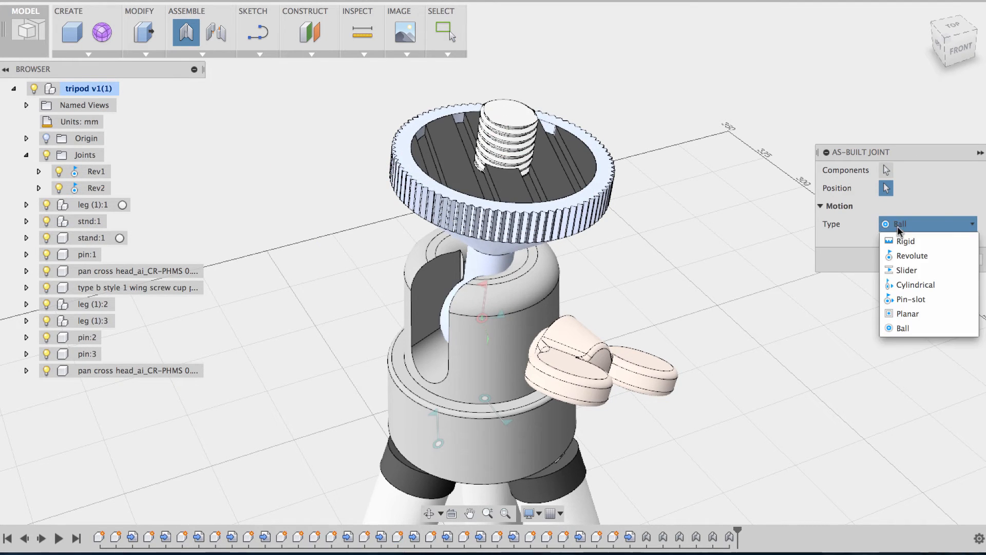
pyautogui.click(904, 241)
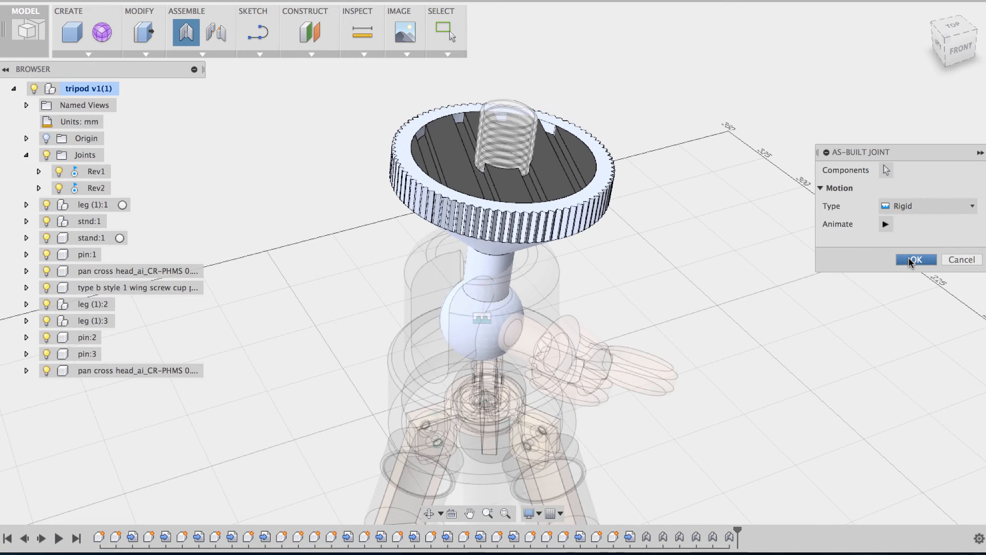
pyautogui.click(916, 259)
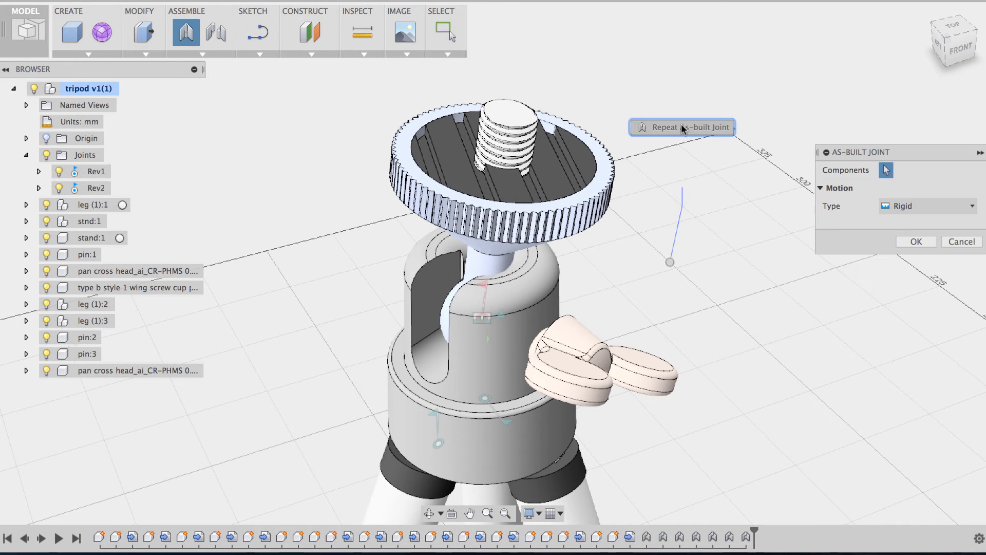
pyautogui.click(508, 139)
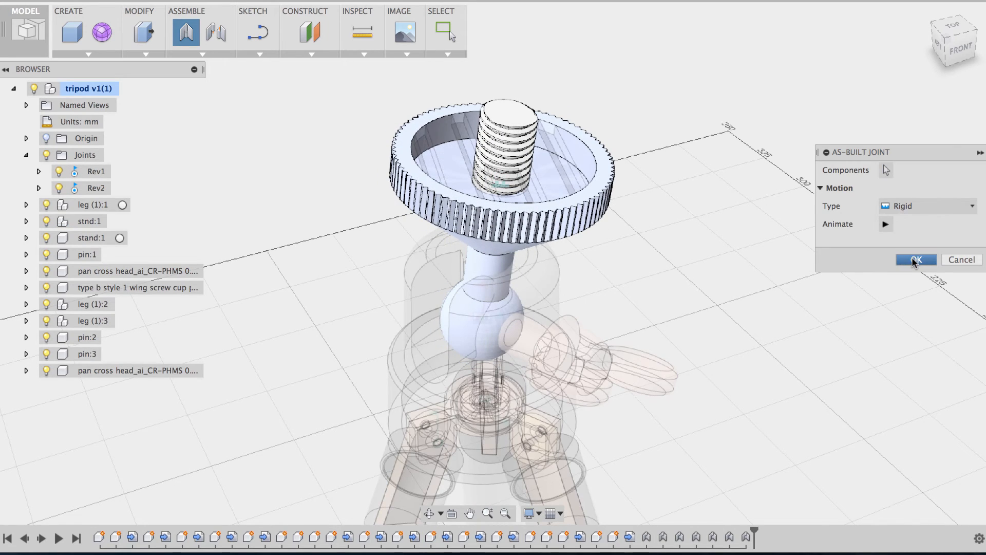
pyautogui.click(918, 259)
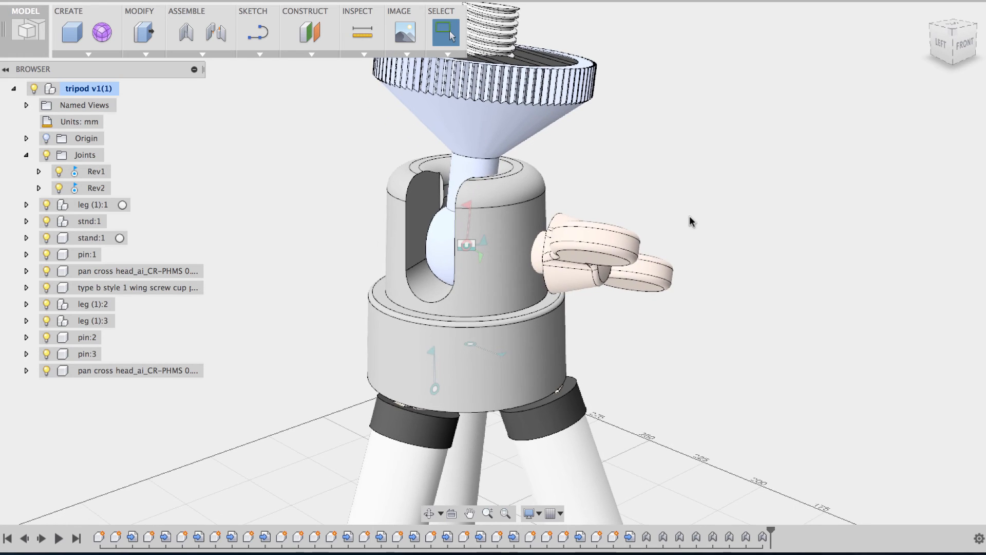
pyautogui.moveTo(650, 376)
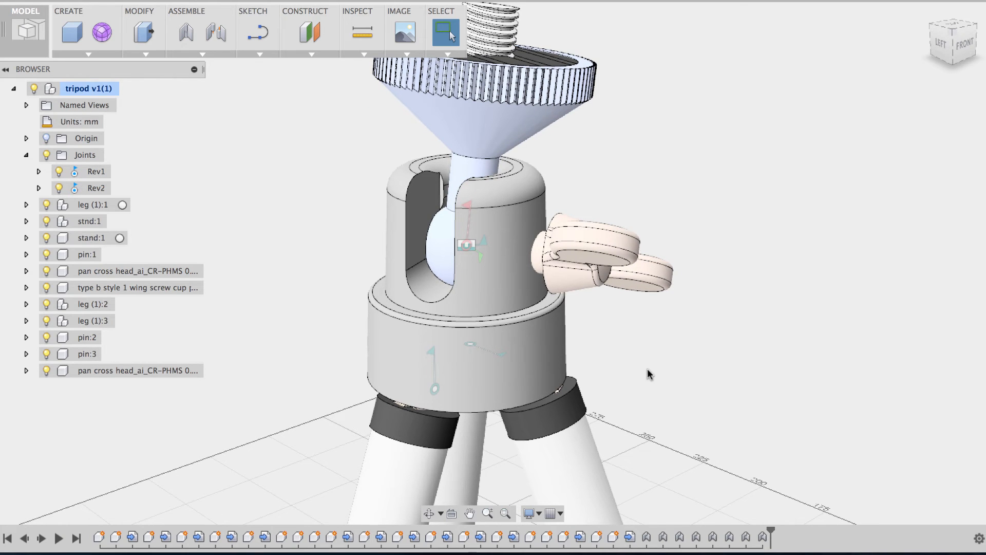
# Step: Add revolute joint Rev3 letting the wing screw turn about Z in the housing
pyautogui.click(183, 31)
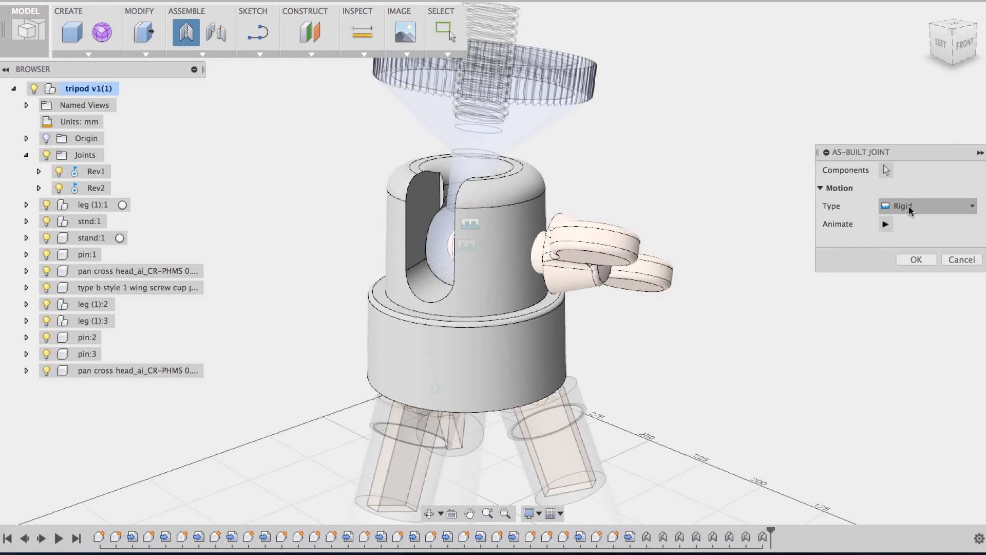
pyautogui.click(927, 206)
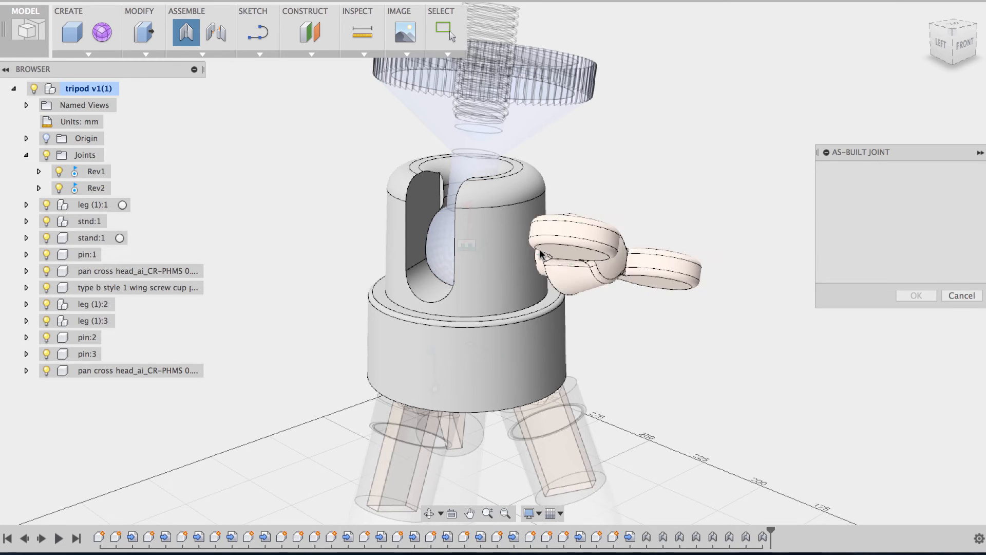
pyautogui.click(962, 295)
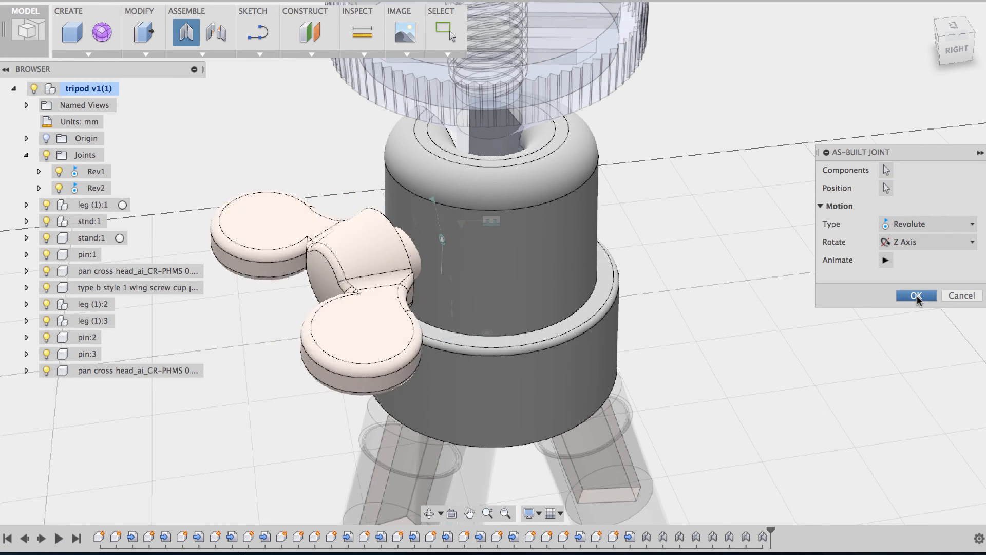
pyautogui.click(918, 296)
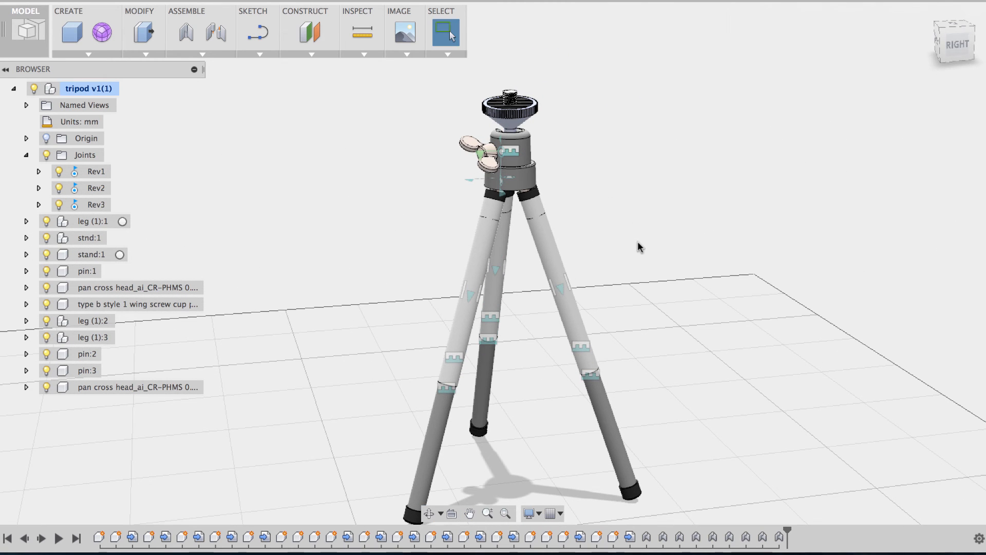
pyautogui.moveTo(631, 247)
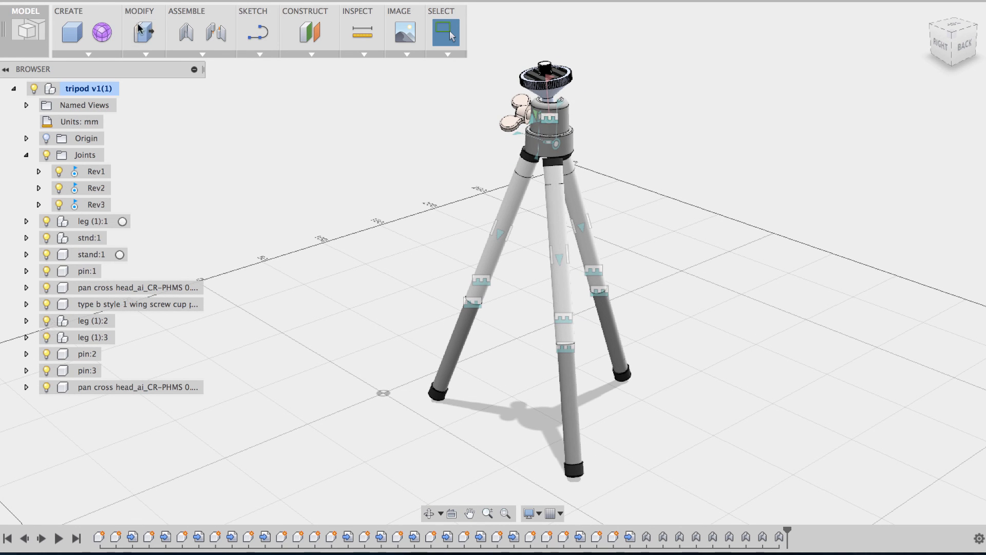
pyautogui.moveTo(184, 29)
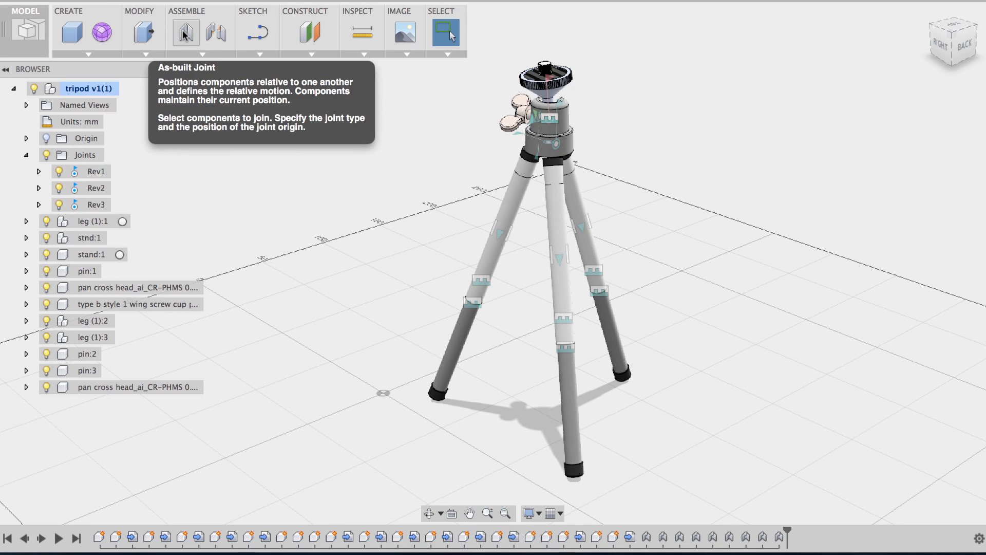
pyautogui.moveTo(358, 248)
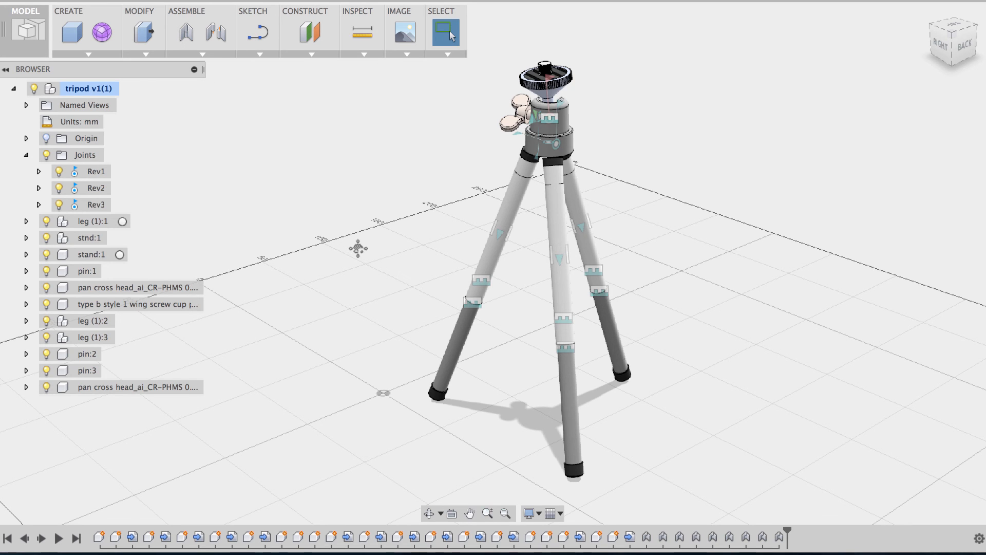